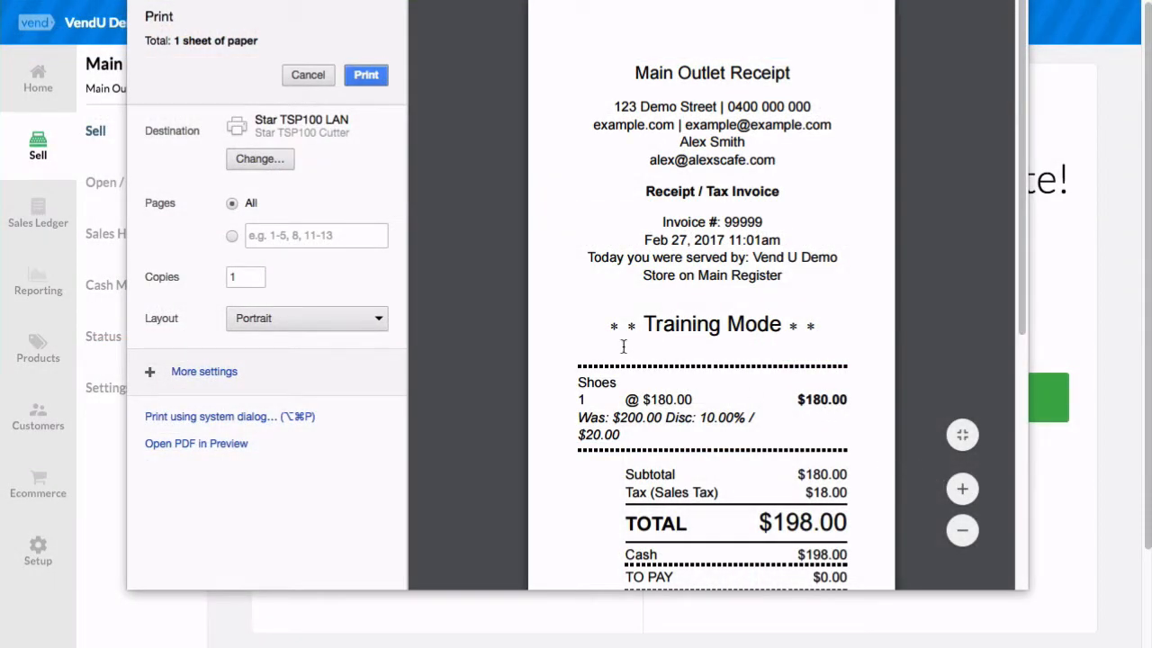
mouse_move(844, 348)
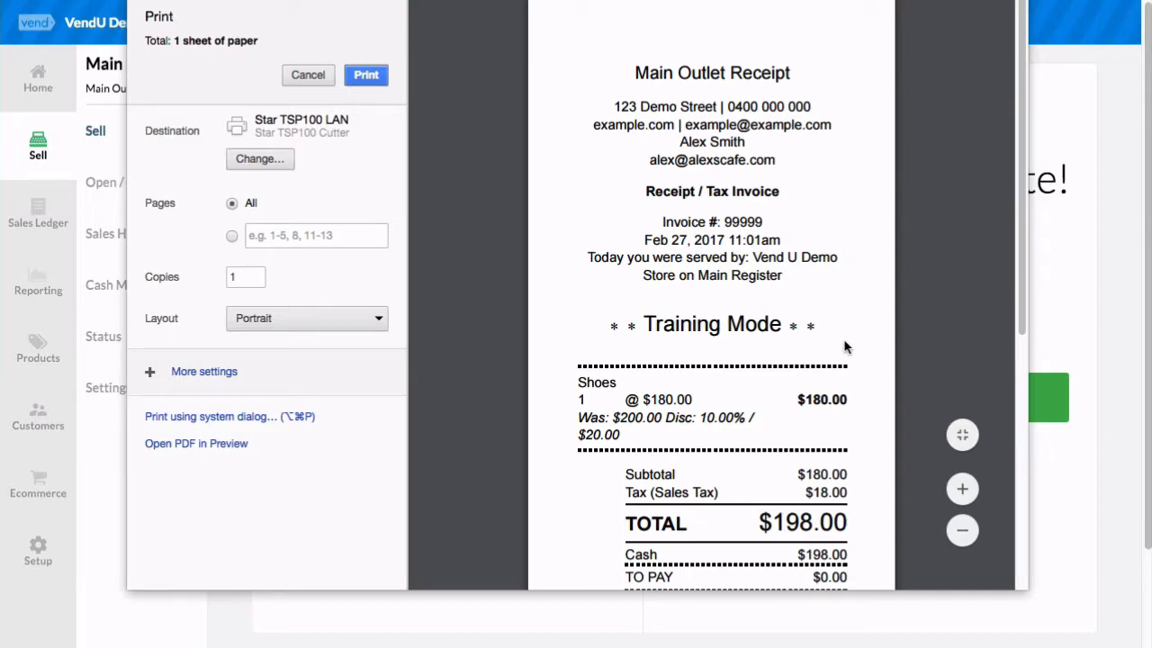
Step: Cancel the training receipt print preview to return to Payment complete
click(307, 75)
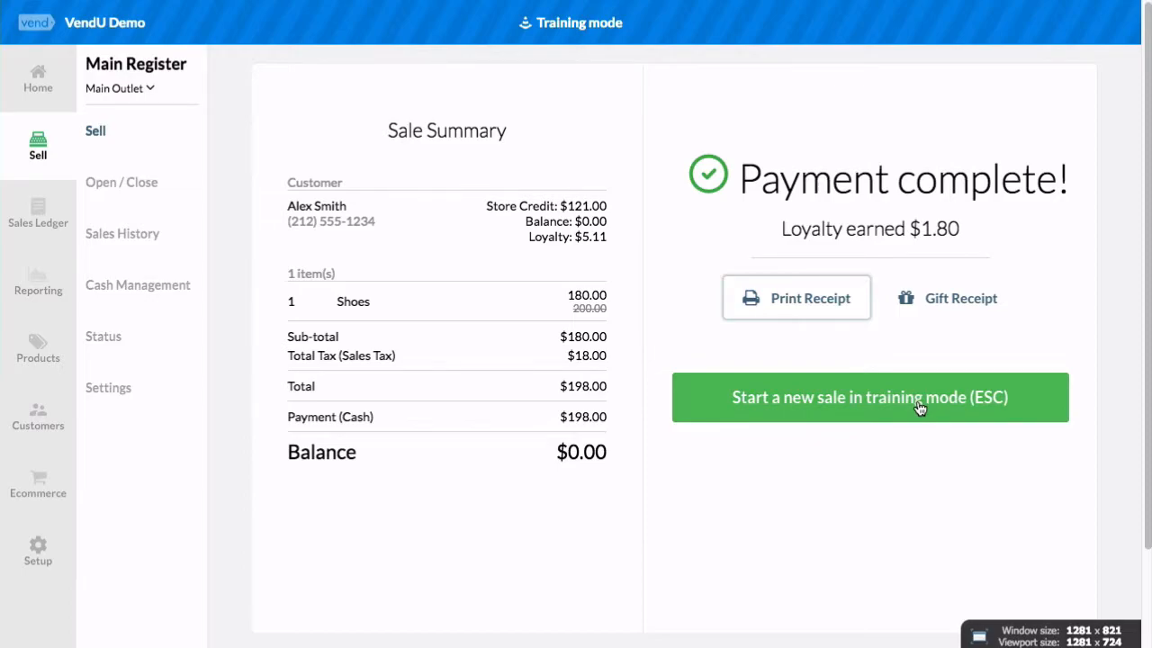
Step: Enable Training Mode for the Main Register from Sell > Settings
click(869, 397)
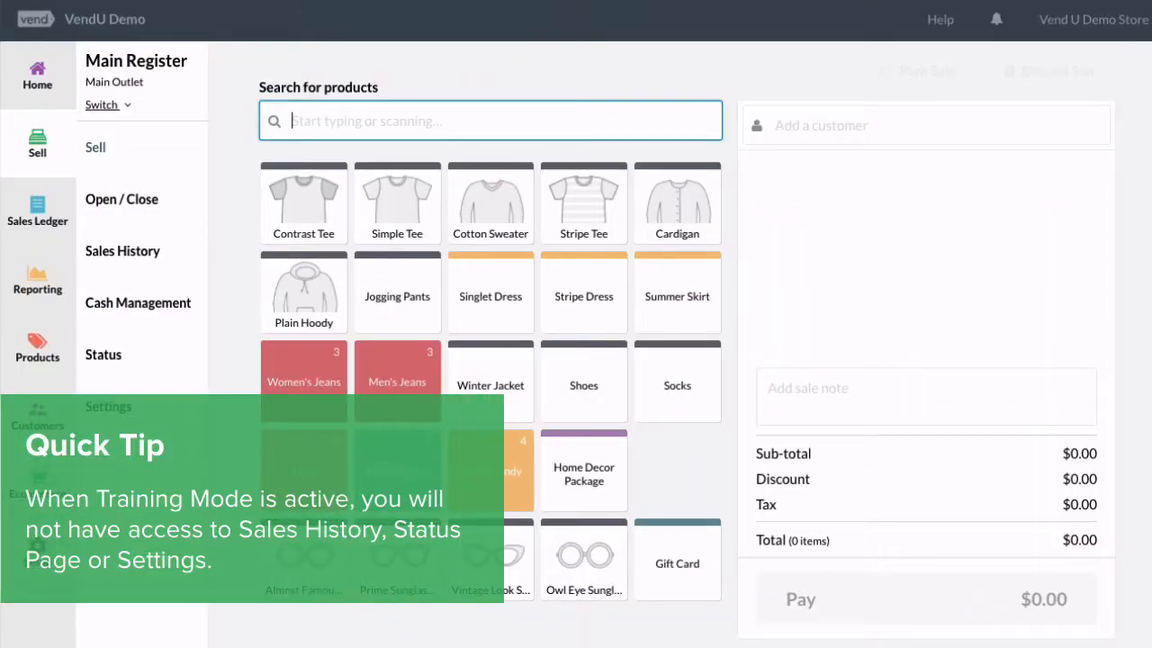
click(103, 104)
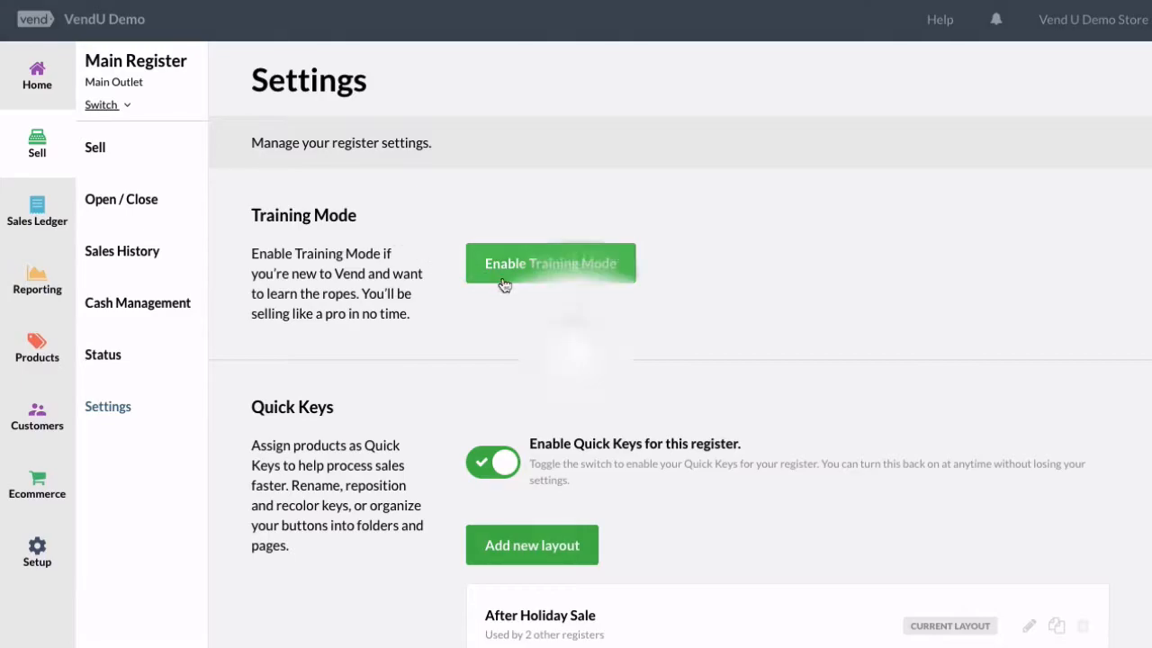
click(549, 263)
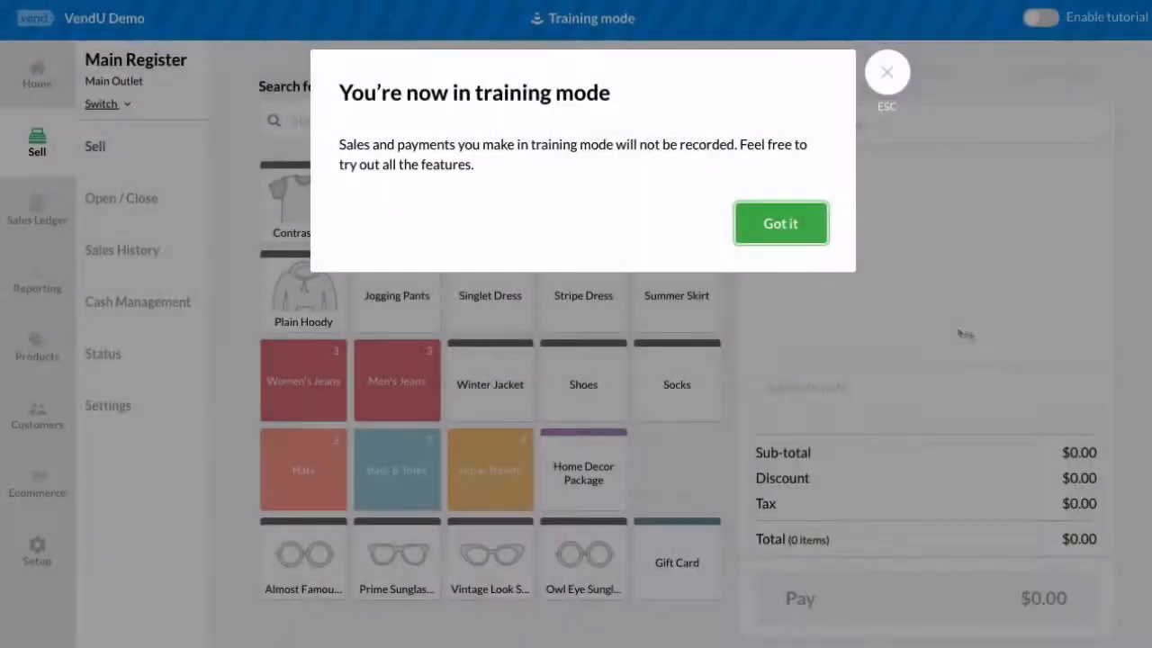
Step: Dismiss the training notice, add a Retro Baseball Shirt, link a customer, and disable tutorial tips
click(779, 223)
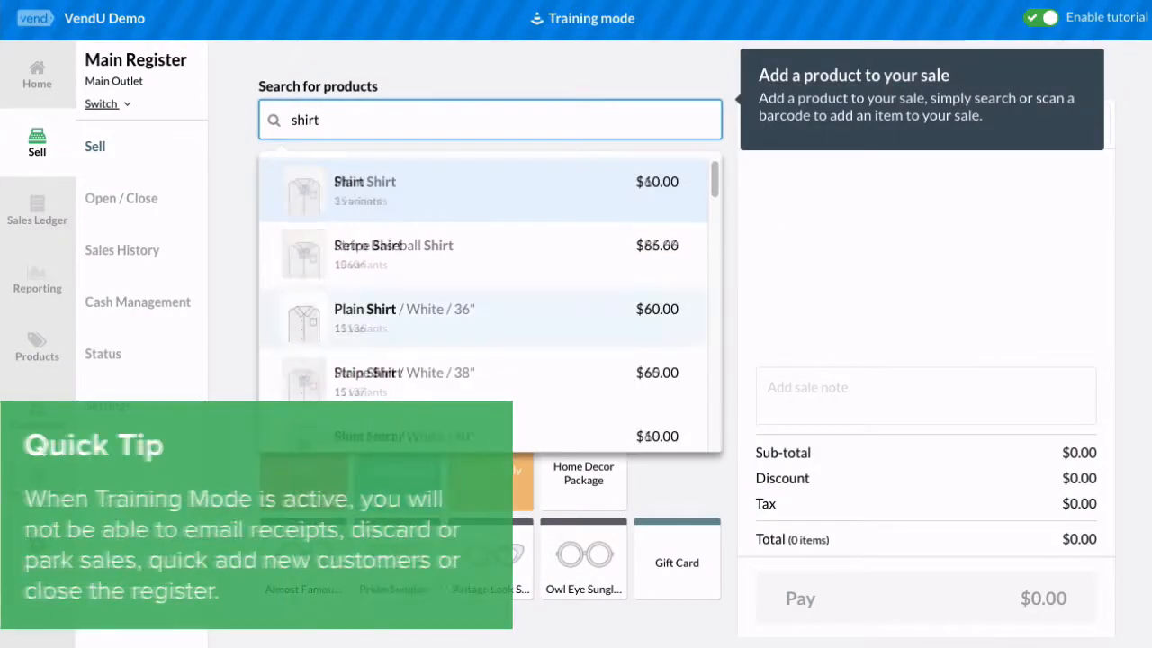
click(393, 245)
text(jes)
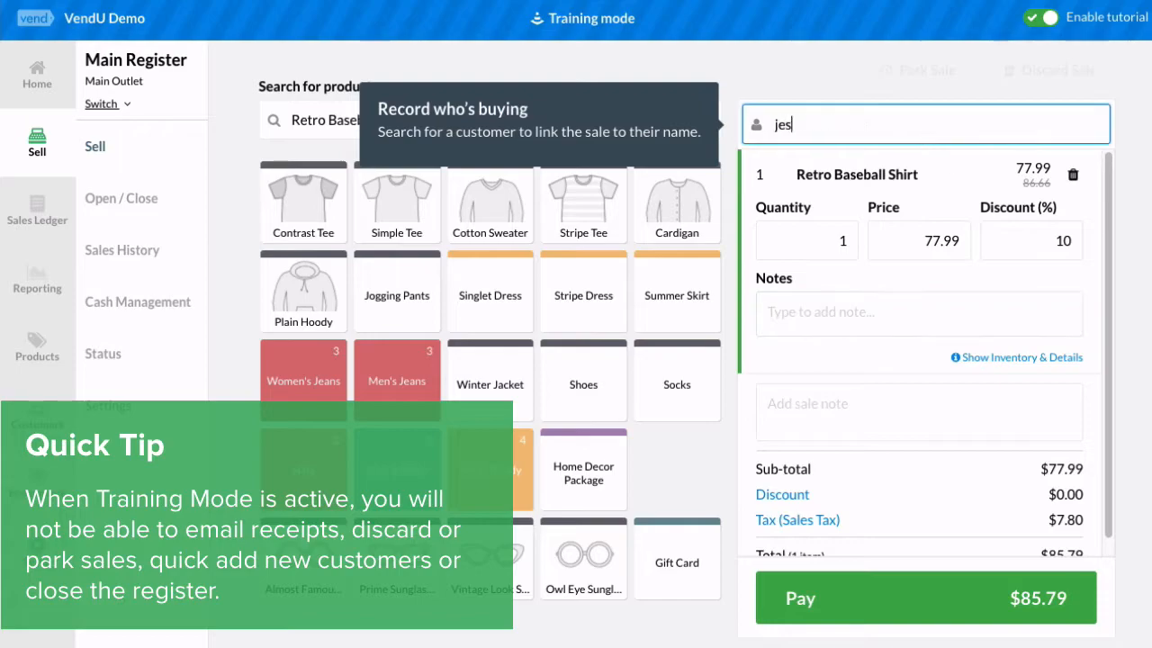
click(924, 597)
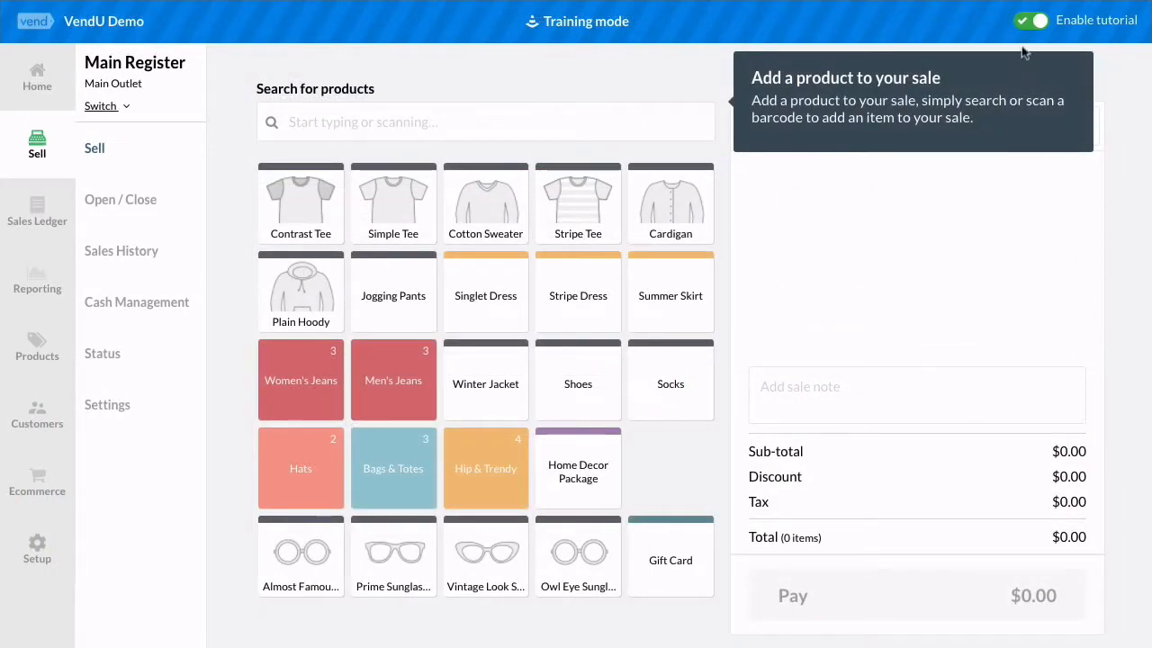
click(1030, 20)
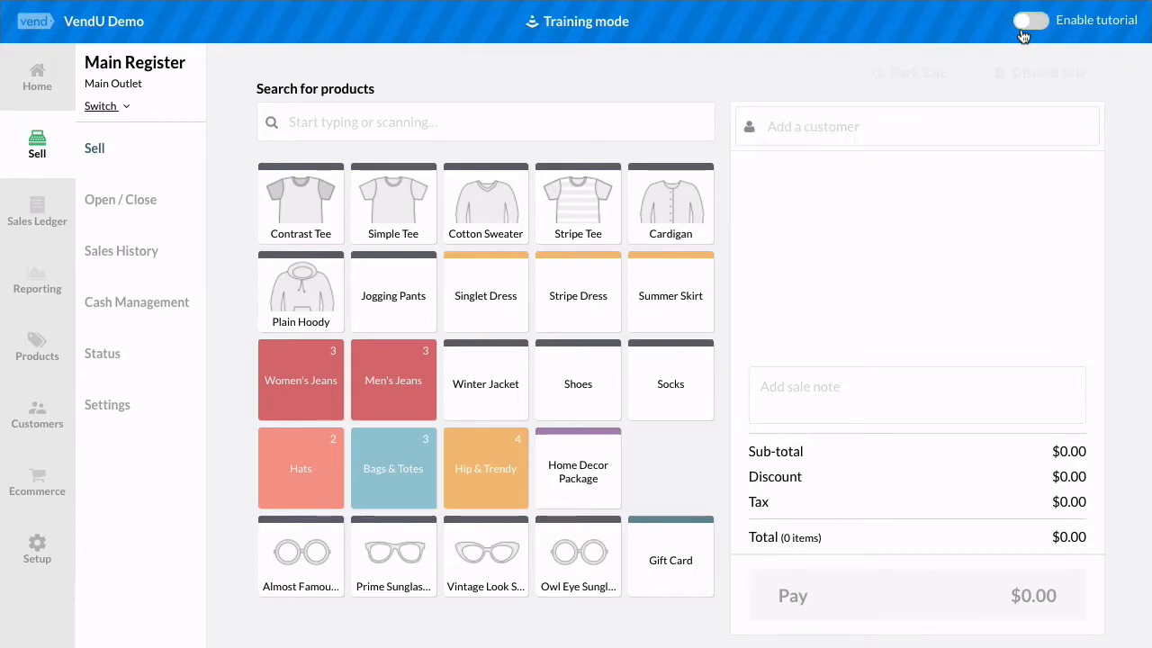
Step: Toggle off Enable tutorial, then choose Switch > Exit Training Mode
click(1030, 19)
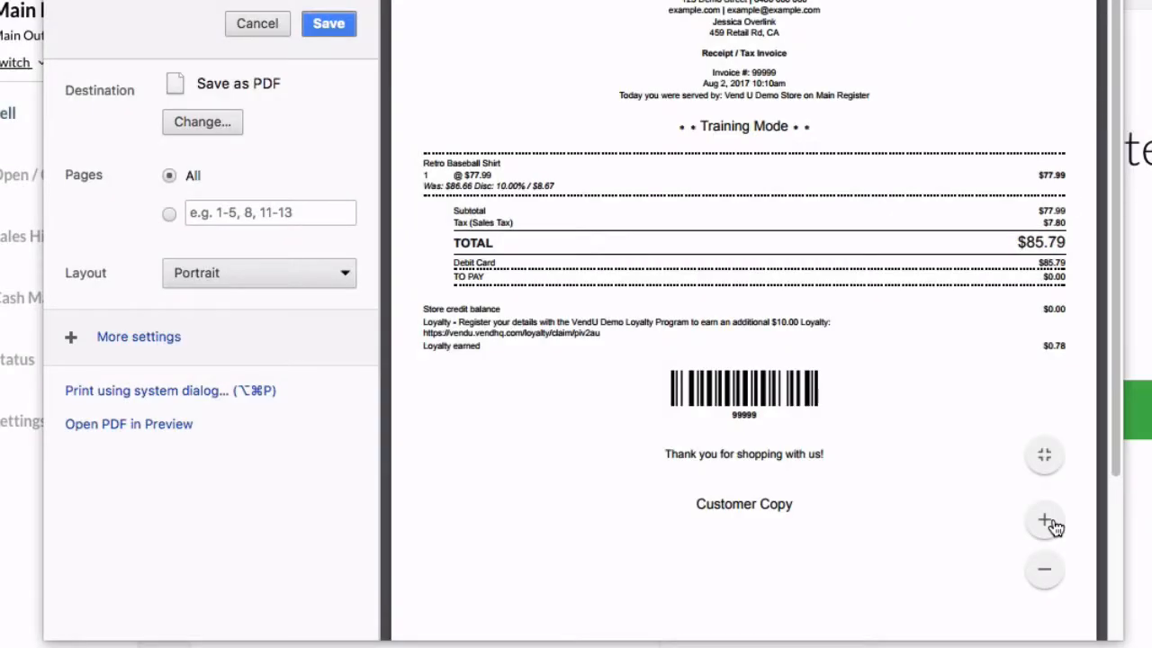
click(257, 24)
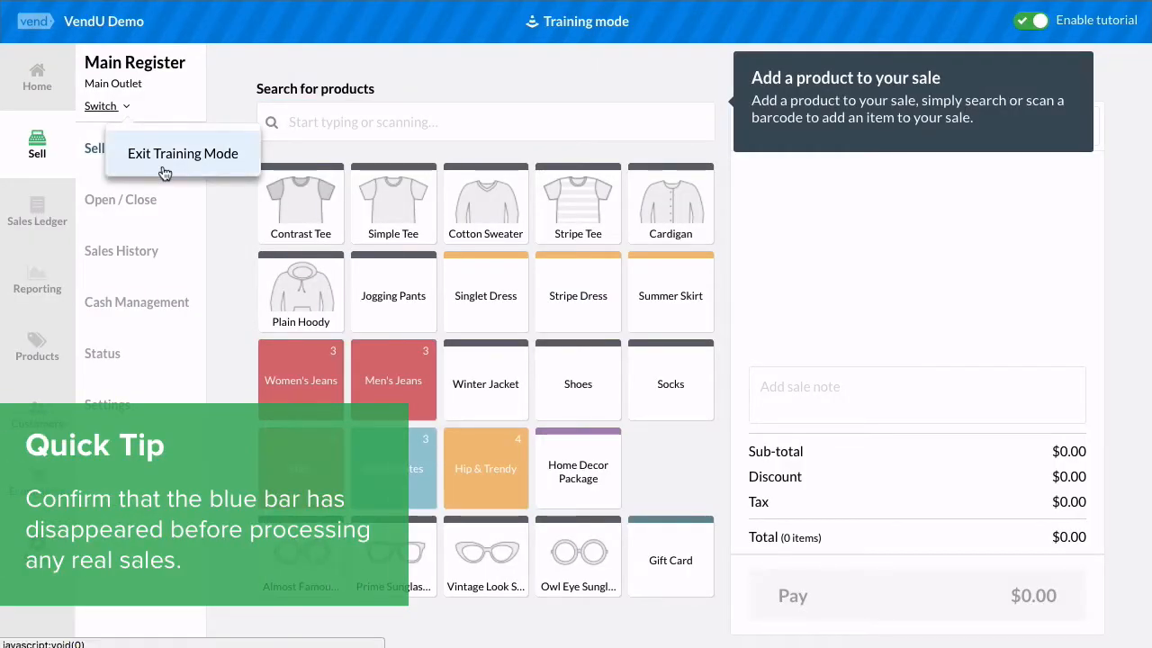
click(182, 153)
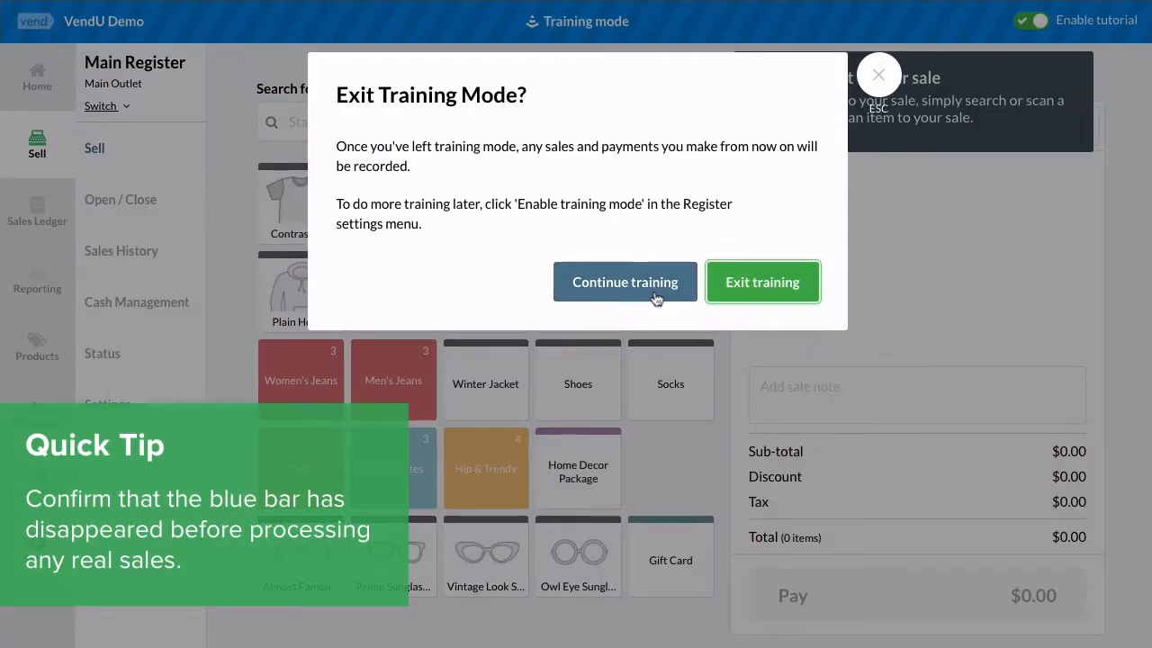